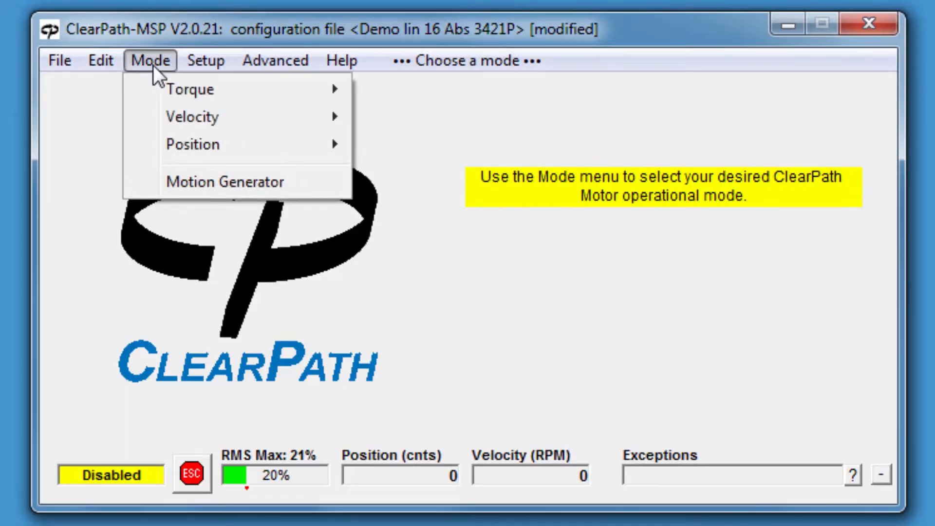
{"action": "mouse_move", "coordinate": [192, 144]}
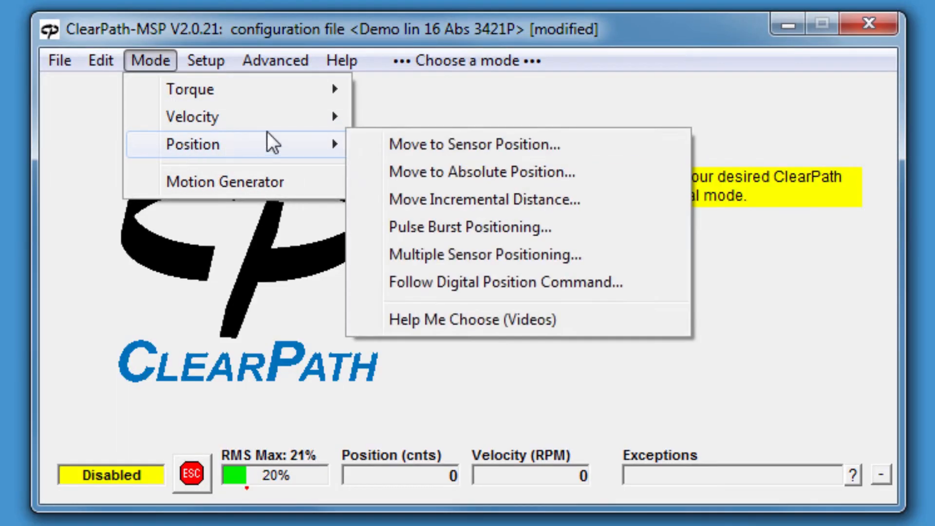
- Choose Move to Absolute Position from the Mode > Position menu
{"action": "left_click", "coordinate": [487, 171]}
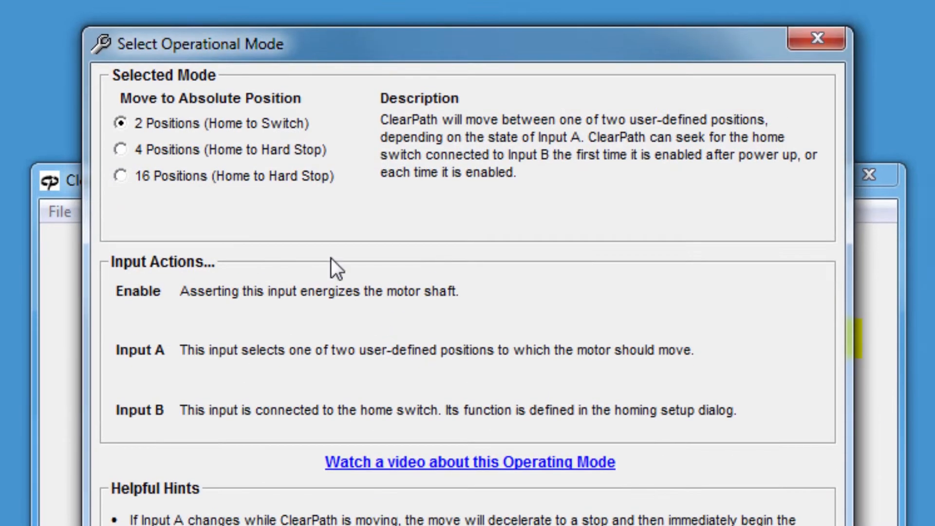
- Select the 16 Positions (Home to Hard Stop) option
{"action": "left_click", "coordinate": [122, 175]}
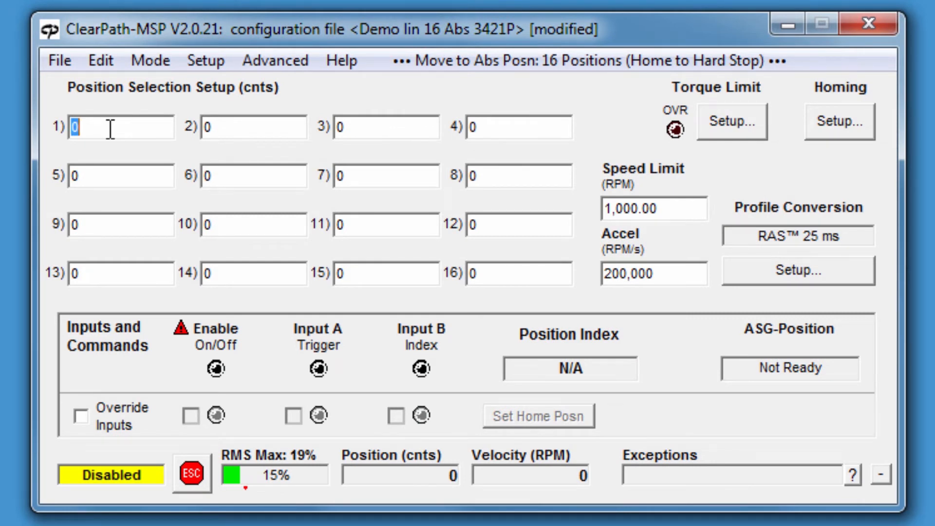
- Enter counts from +2,300 up to +32,200 into position fields 2–16
{"action": "type", "text": "2300"}
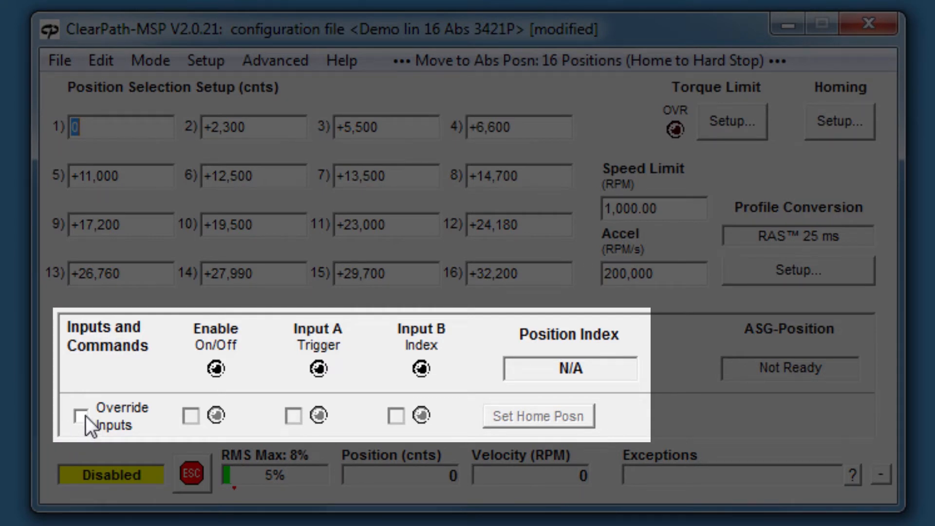
- Check Override Inputs and Enable, then toggle Input B to index position 3
{"action": "left_click", "coordinate": [81, 417]}
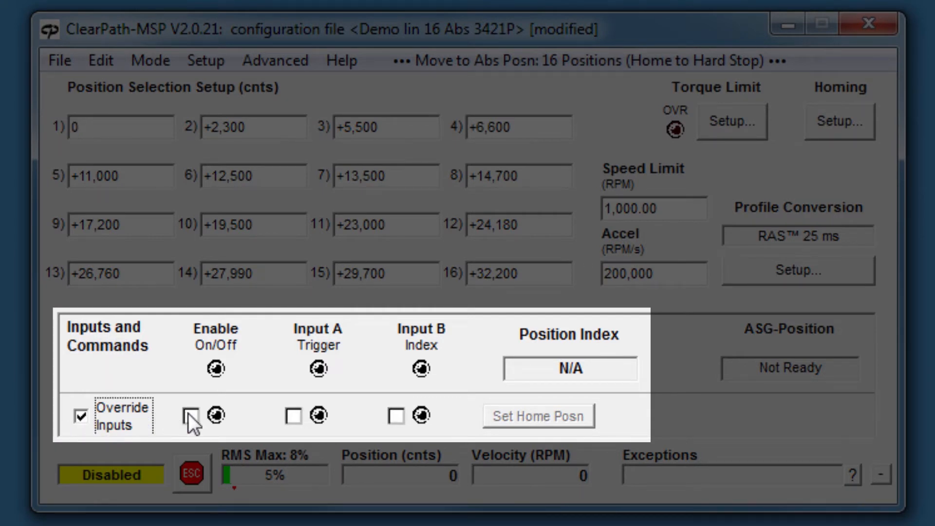
{"action": "left_click", "coordinate": [191, 415]}
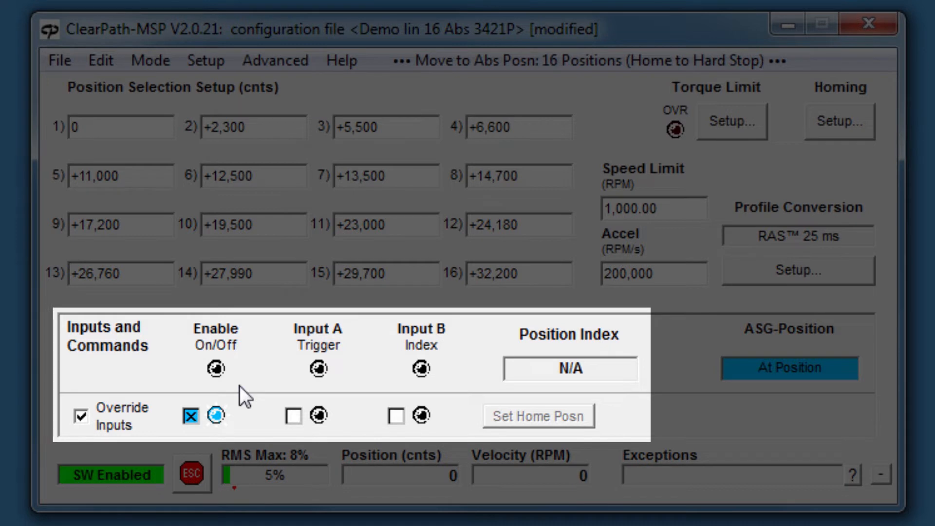
{"action": "mouse_move", "coordinate": [350, 349]}
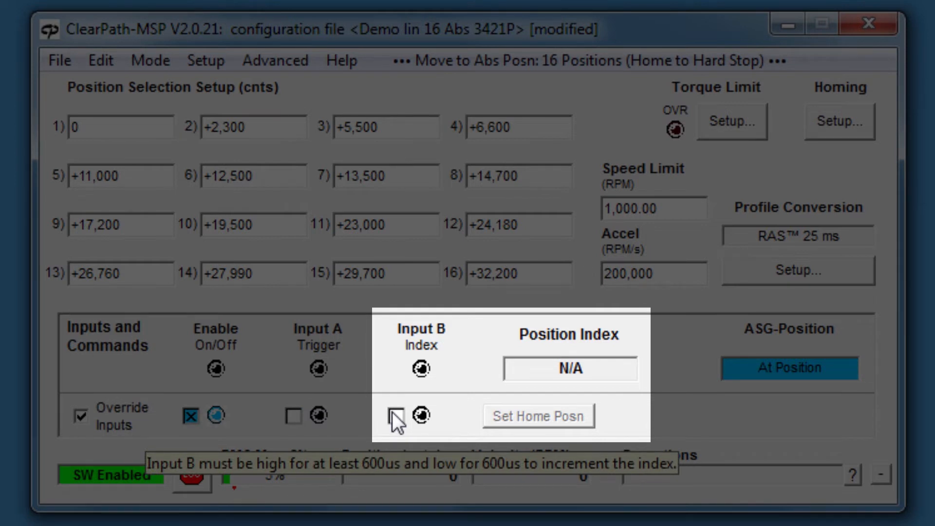
{"action": "left_click", "coordinate": [420, 415]}
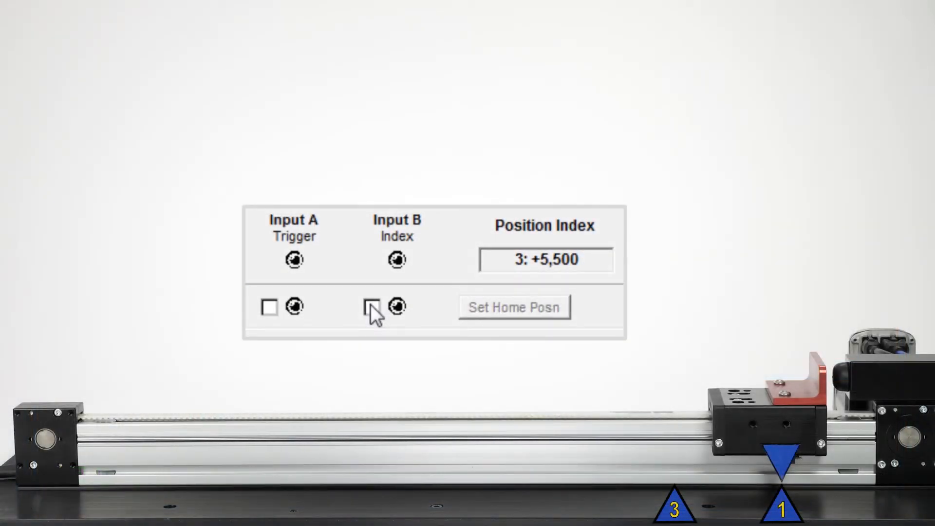
- Toggle Input A Trigger on and off to move to position 3 (+5,500)
{"action": "left_click", "coordinate": [268, 306]}
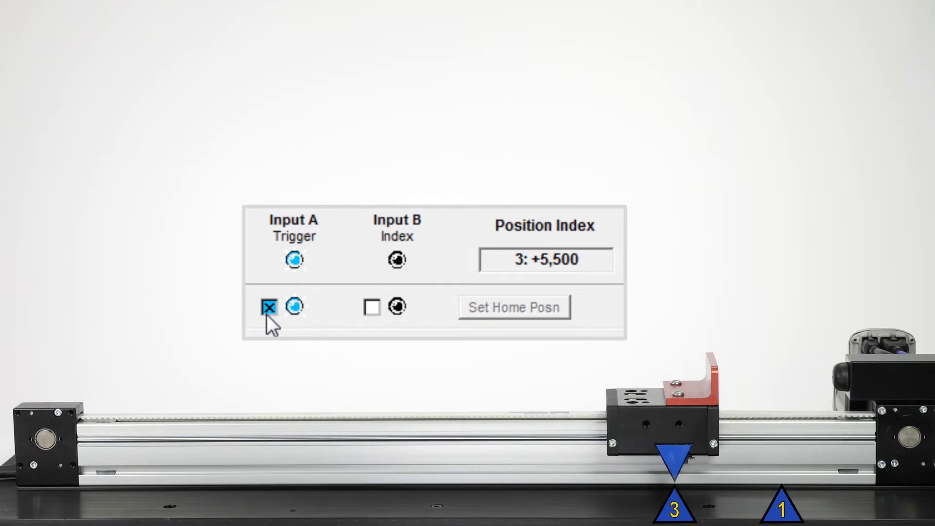
{"action": "left_click", "coordinate": [269, 306]}
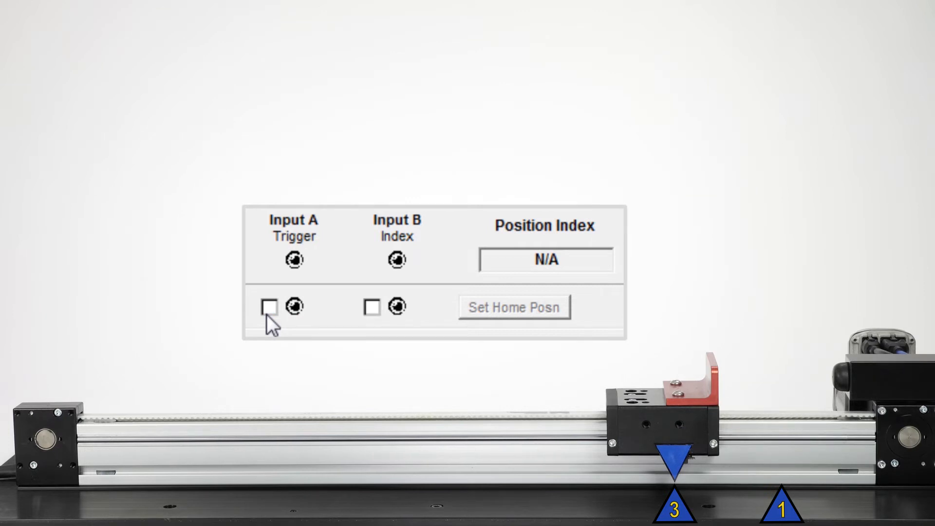
{"action": "mouse_move", "coordinate": [365, 319]}
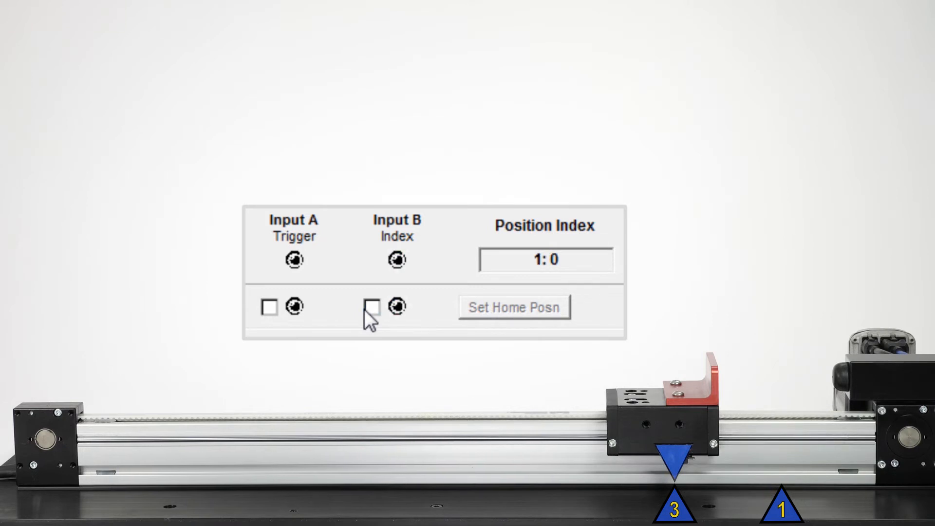
{"action": "left_click", "coordinate": [372, 306]}
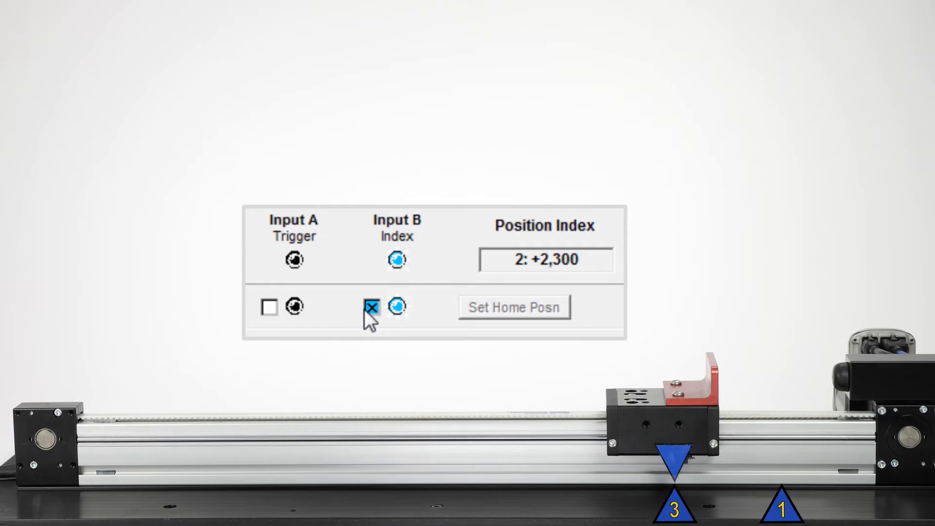
{"action": "mouse_move", "coordinate": [282, 316]}
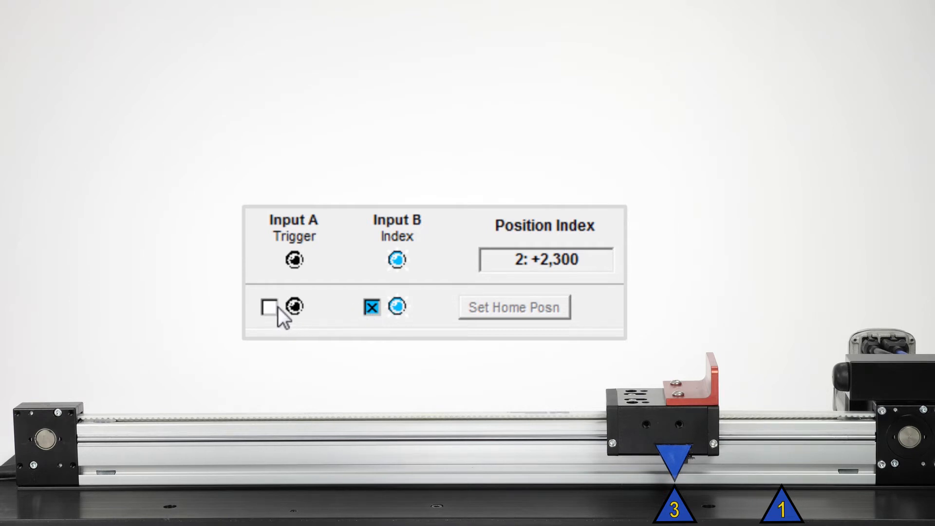
{"action": "left_click", "coordinate": [267, 308]}
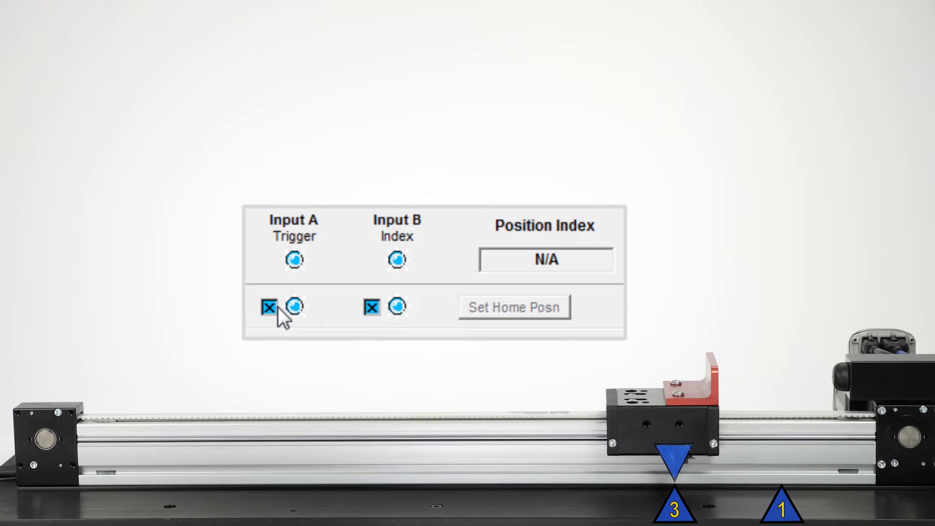
{"action": "left_click", "coordinate": [269, 308]}
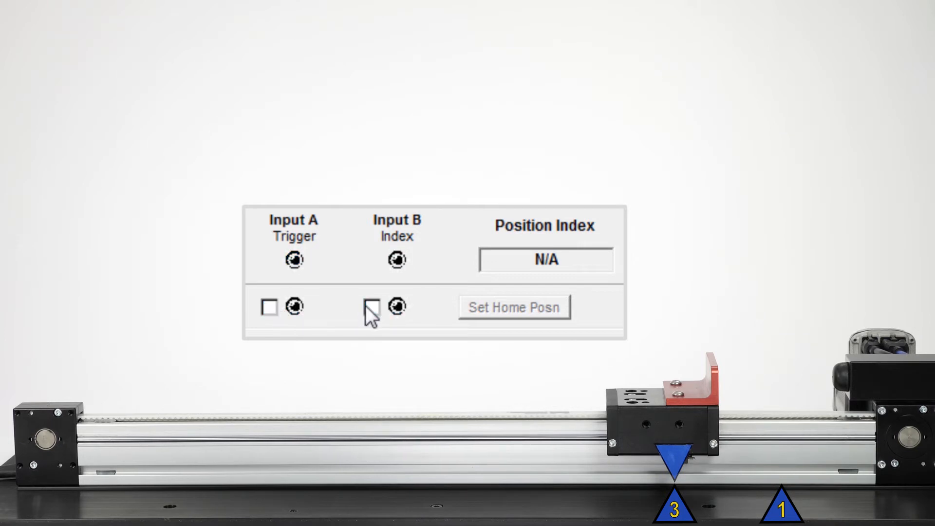
{"action": "left_click", "coordinate": [370, 306]}
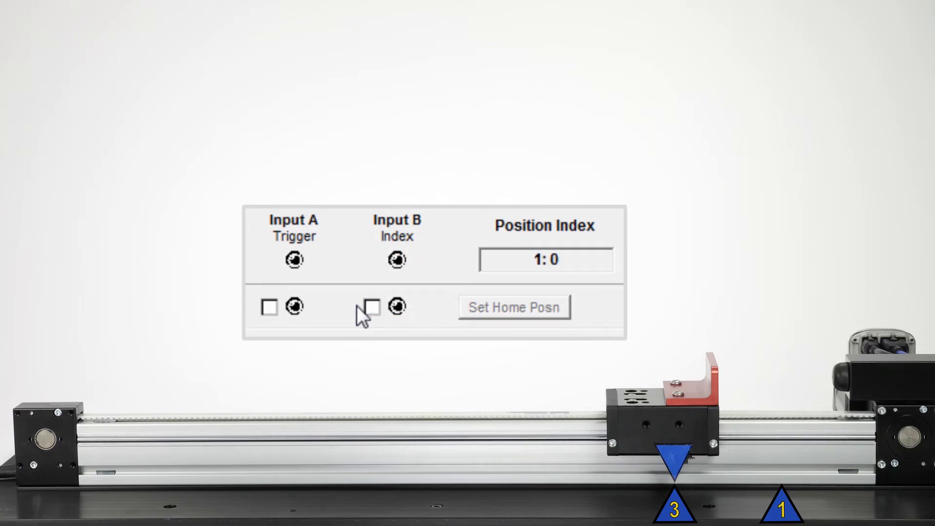
{"action": "left_click", "coordinate": [269, 306]}
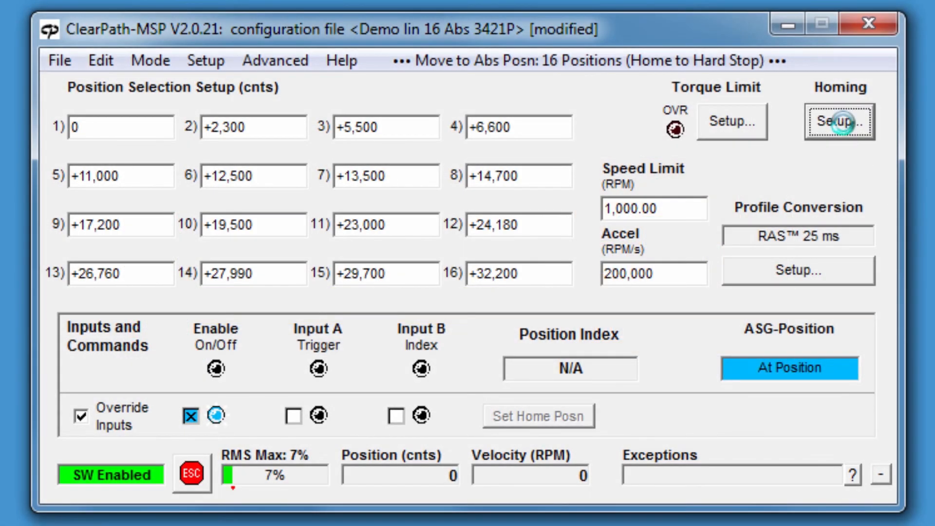
- Open the Homing Setup dialog to confirm Normal precision homing is calibrated
{"action": "left_click", "coordinate": [839, 121]}
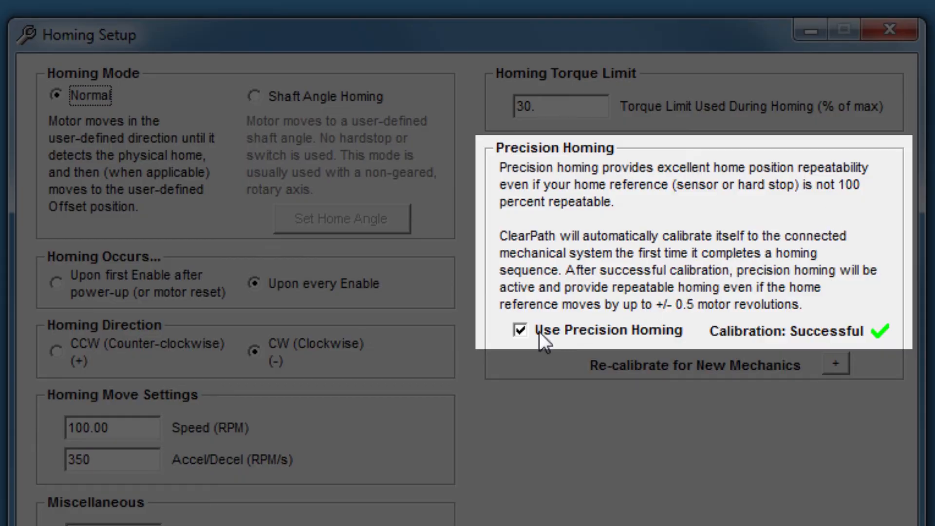
{"action": "left_click", "coordinate": [520, 331]}
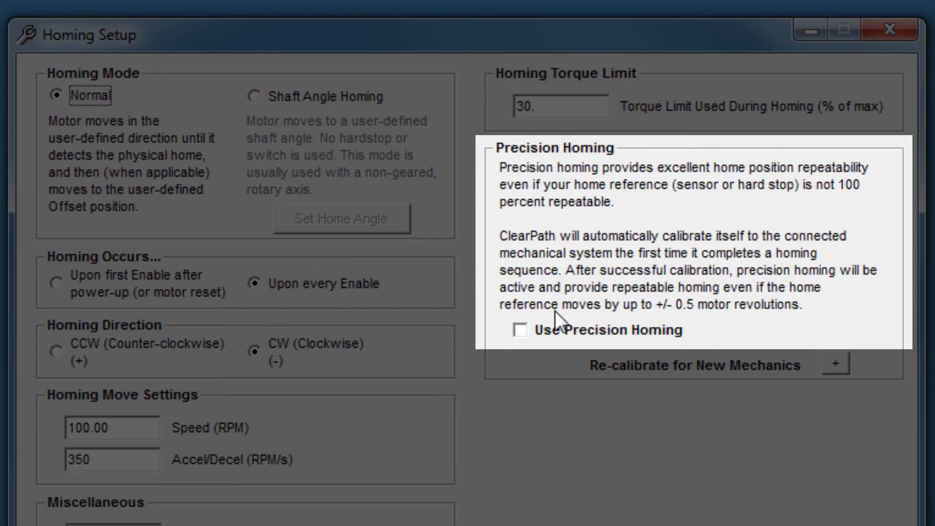
{"action": "left_click", "coordinate": [521, 330]}
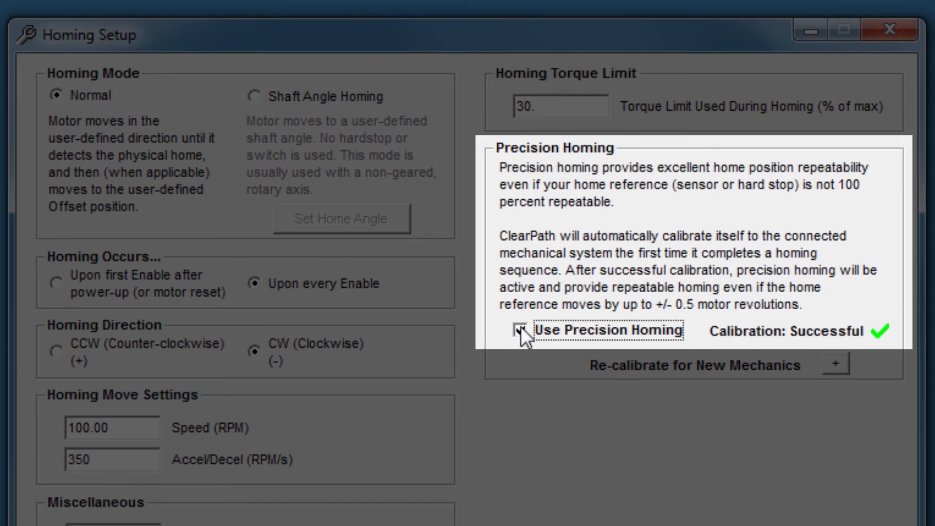